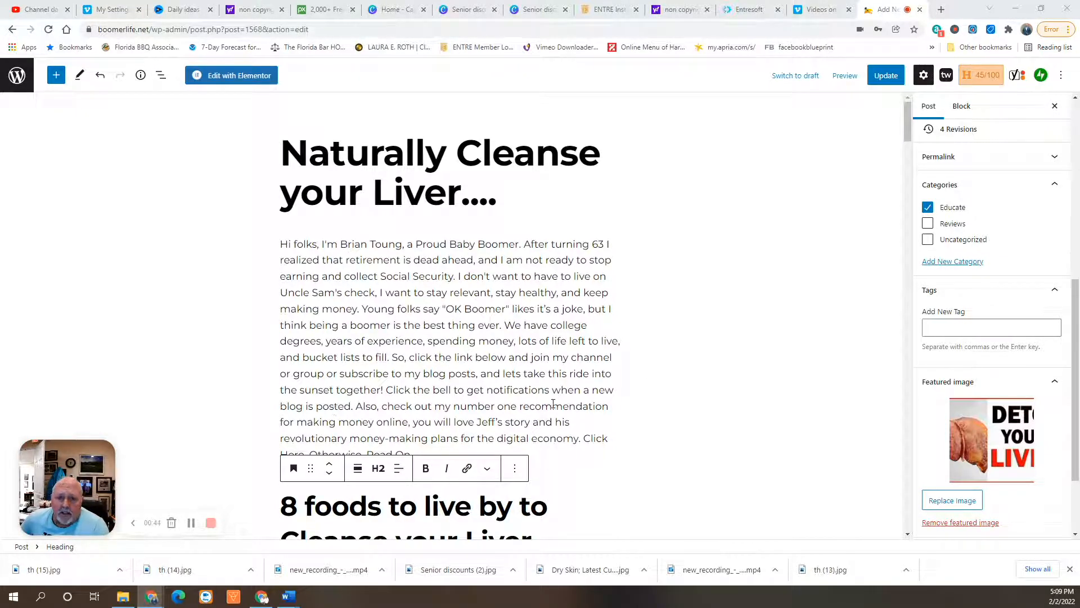
Scroll down through the post's introduction and the Tea paragraph on green tea benefits.
scroll("down", 3)
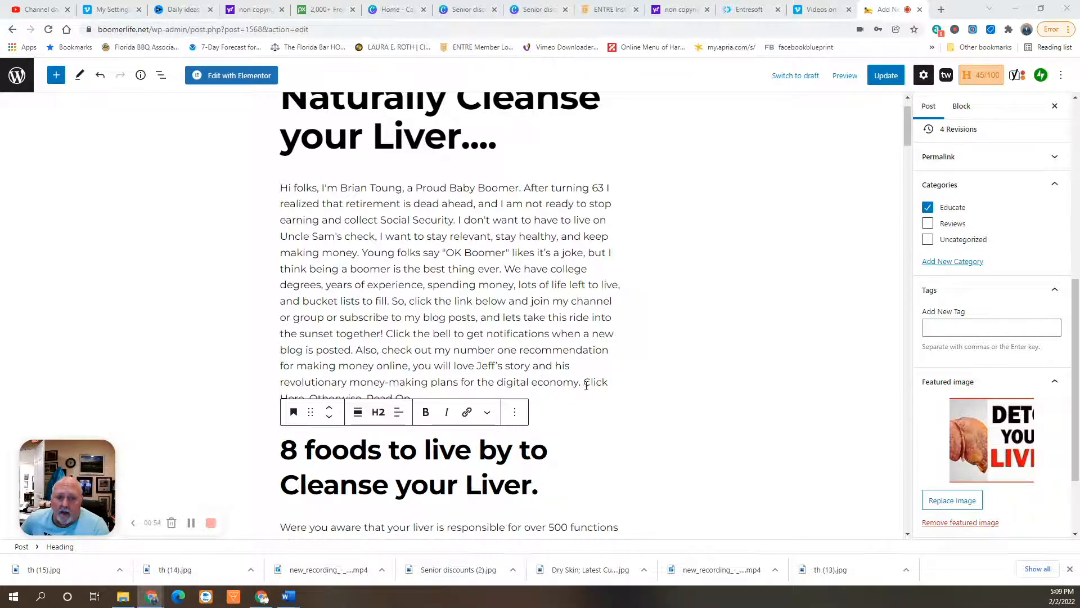
mouse_move(669, 370)
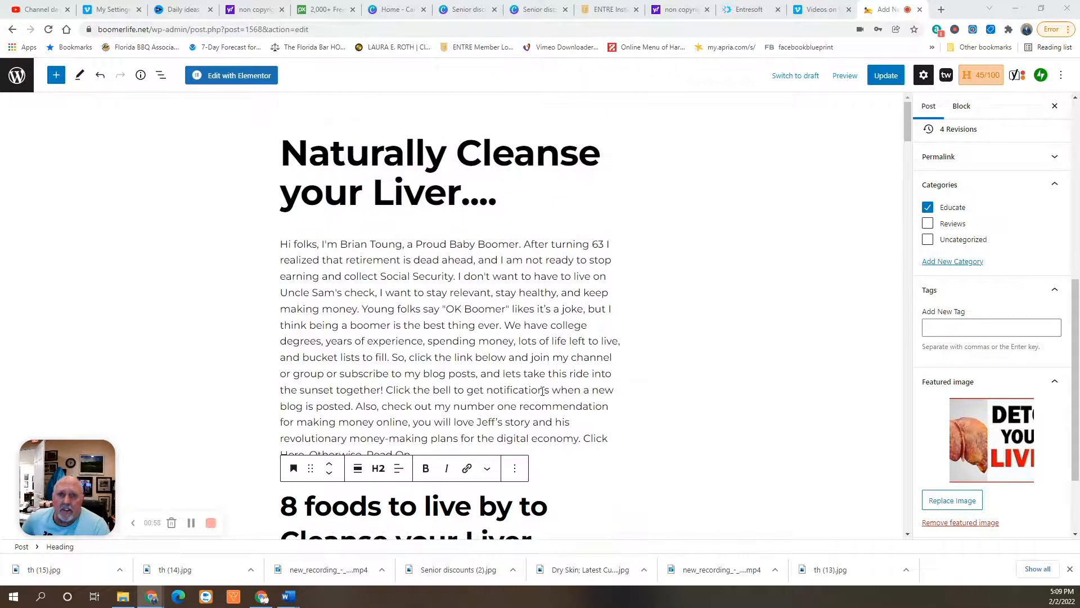
scroll("down", 3)
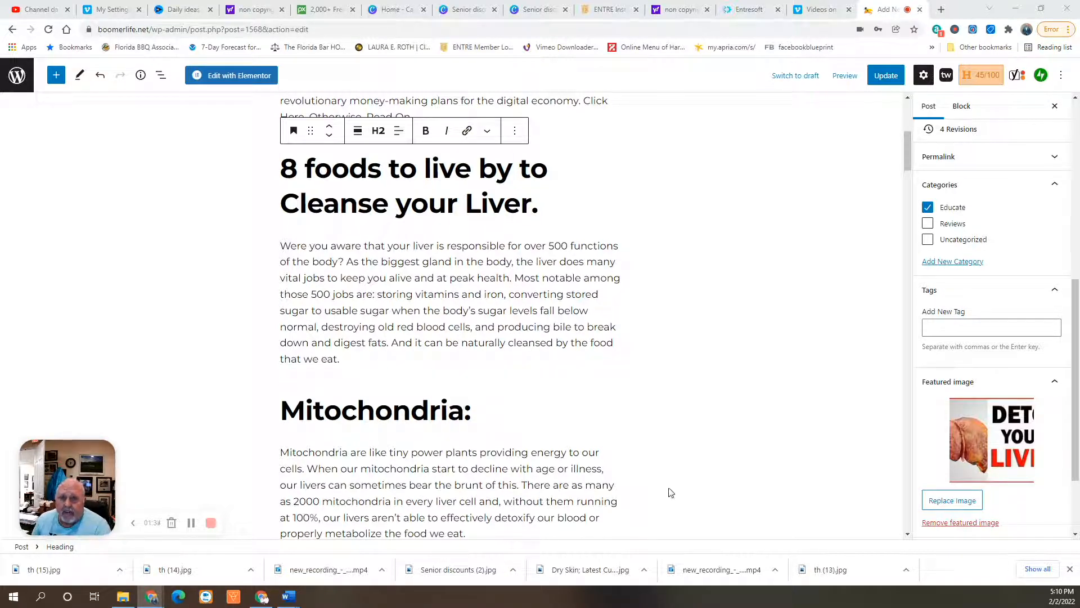
scroll("down", 3)
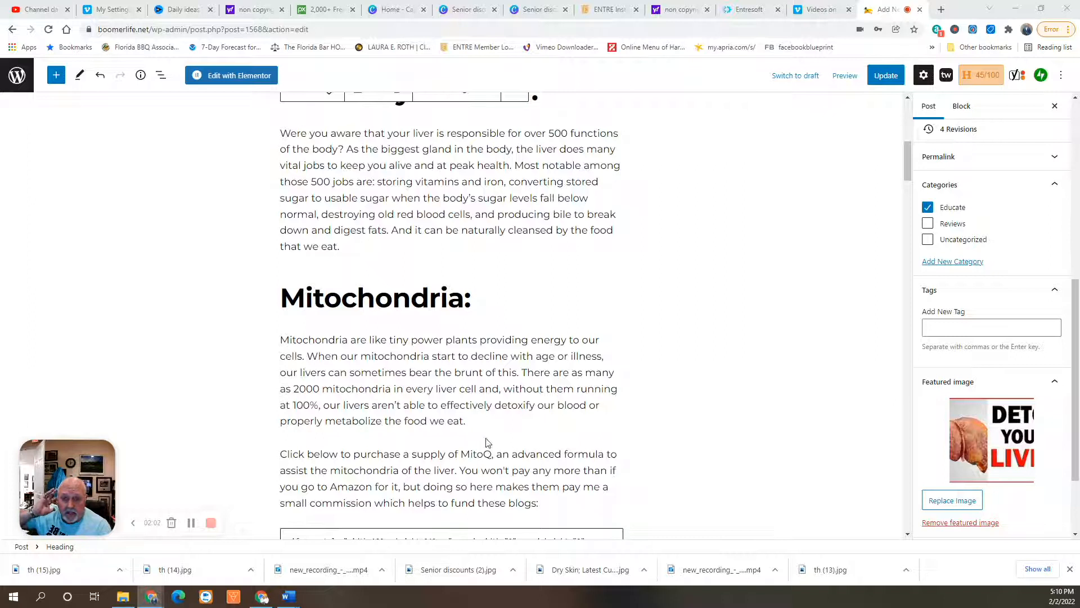
scroll("down", 3)
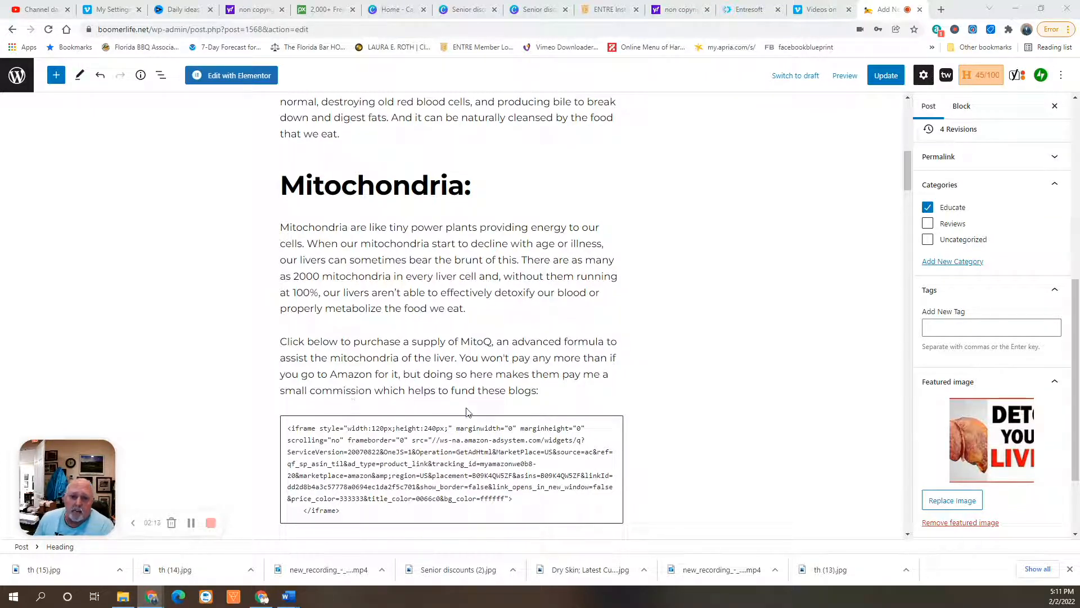
scroll("down", 3)
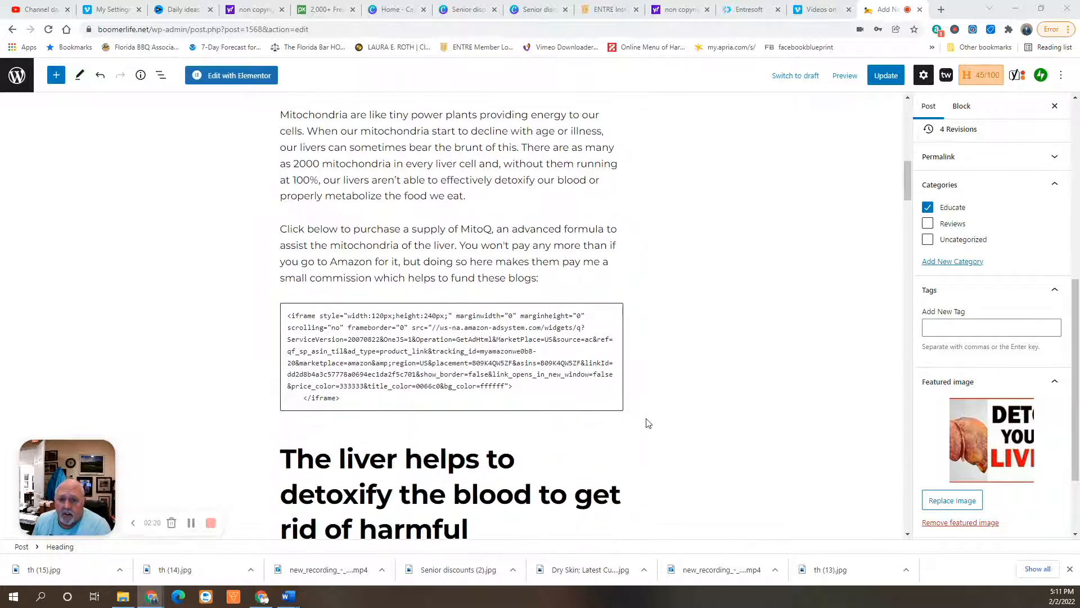
scroll("down", 3)
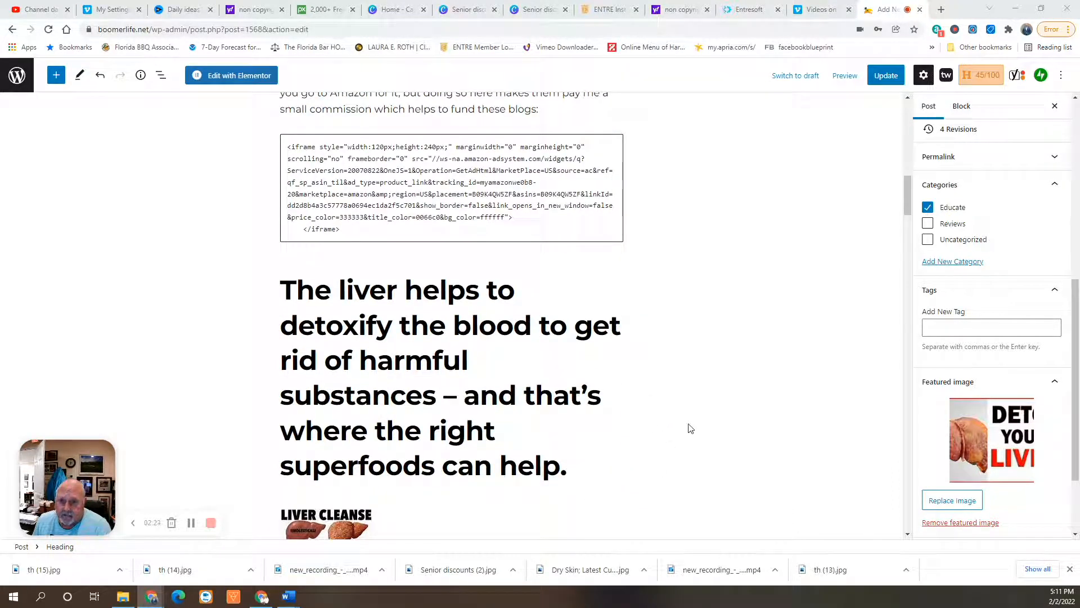
mouse_move(627, 399)
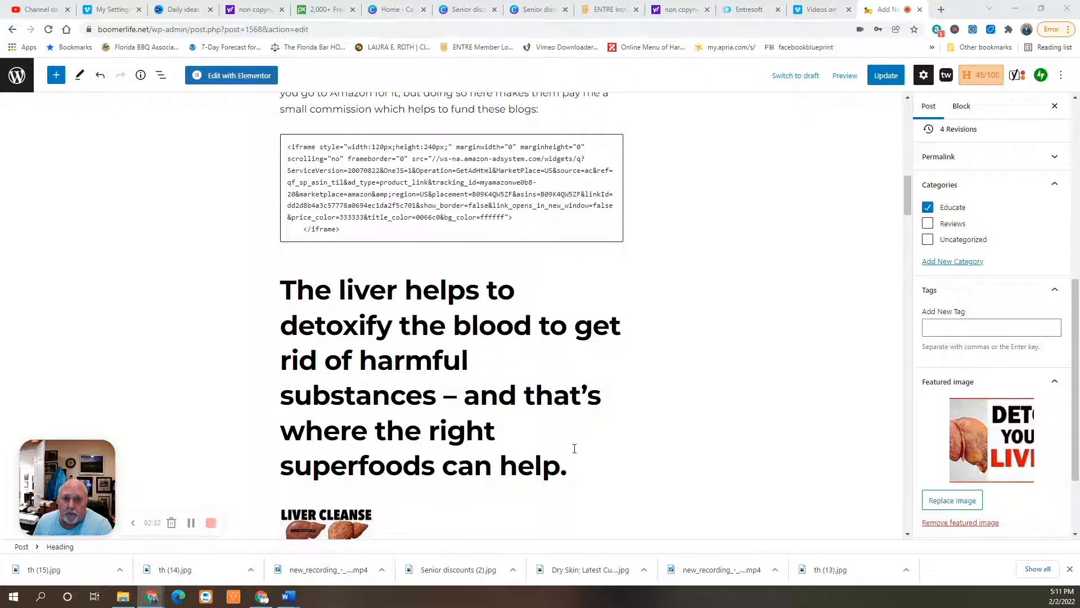
scroll("down", 3)
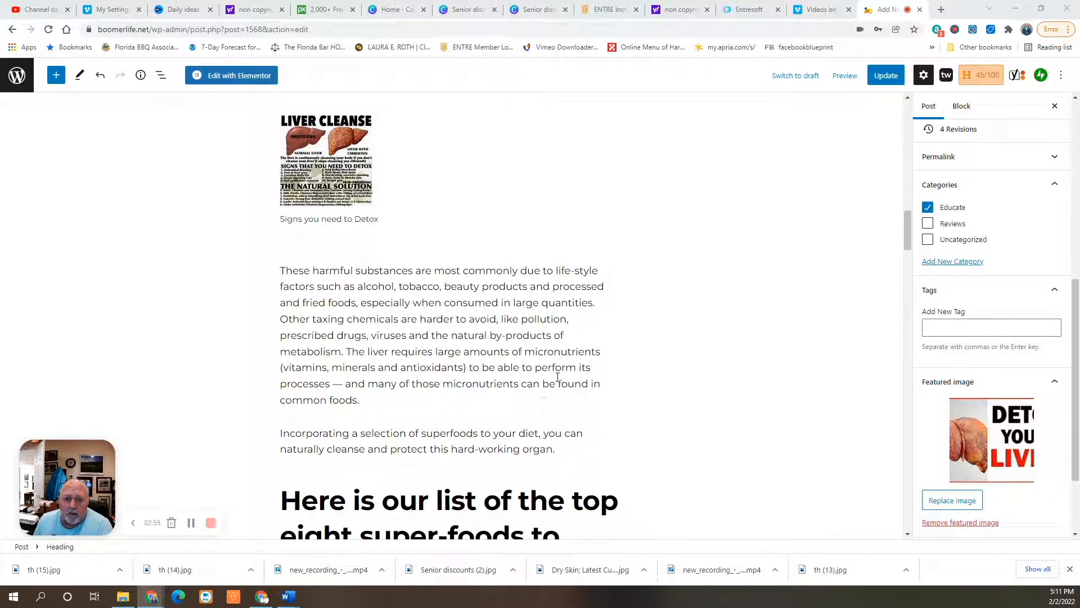
Scroll on past the Newman's Own charity note to the tea Amazon embed code and the Cruciferous Vegetables heading.
left_click(885, 75)
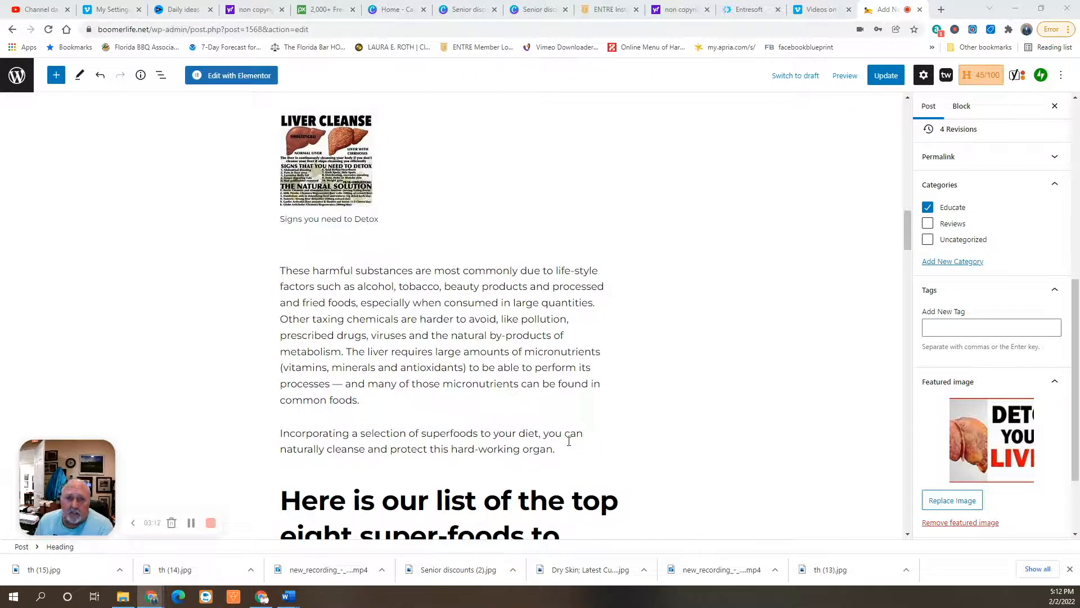
scroll("down", 3)
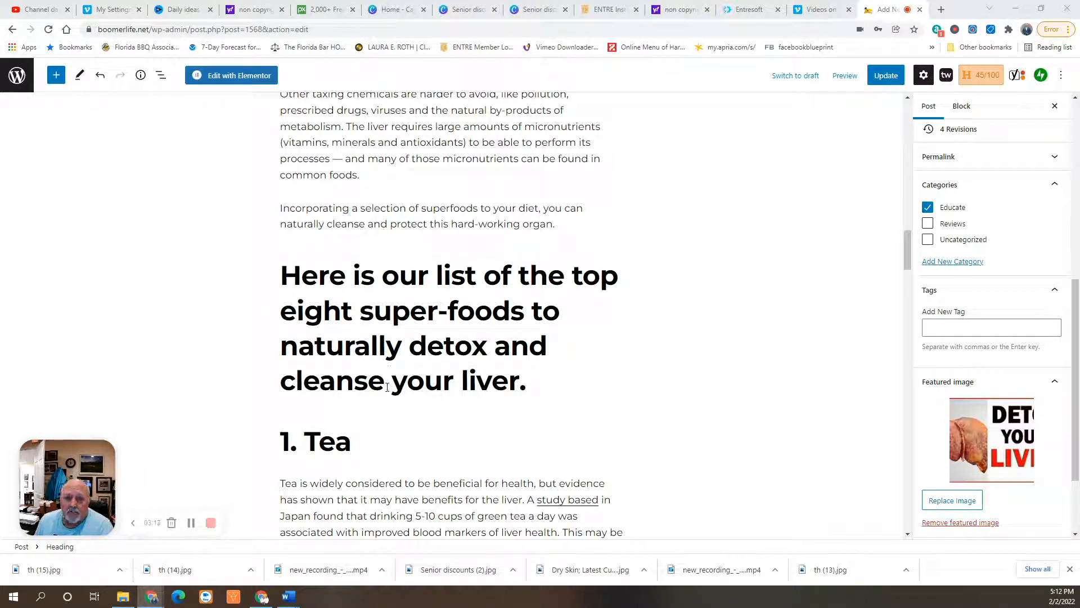
scroll("down", 3)
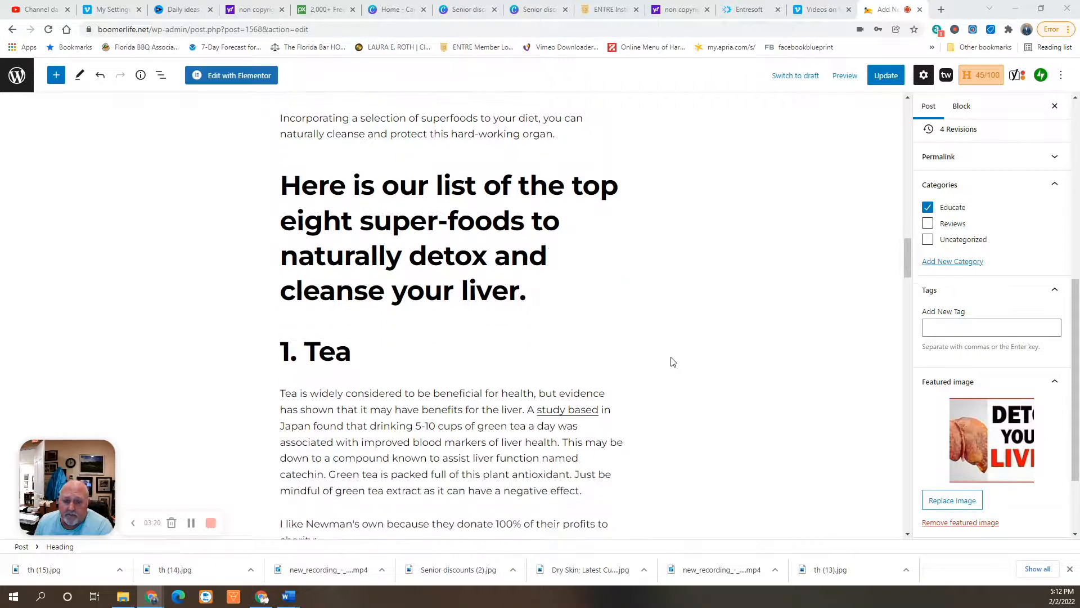
scroll("down", 3)
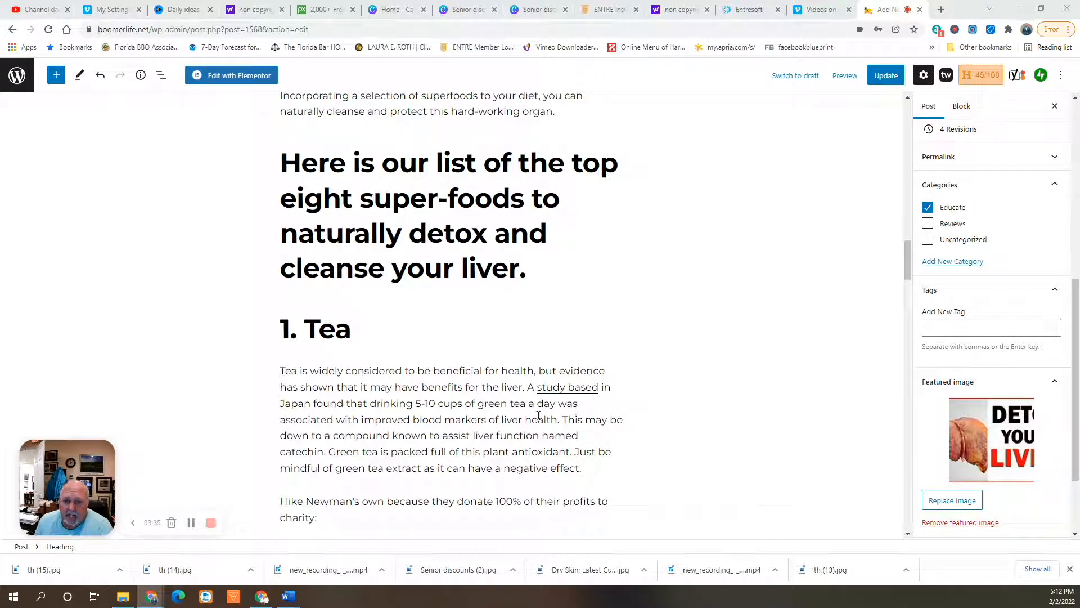
mouse_move(479, 431)
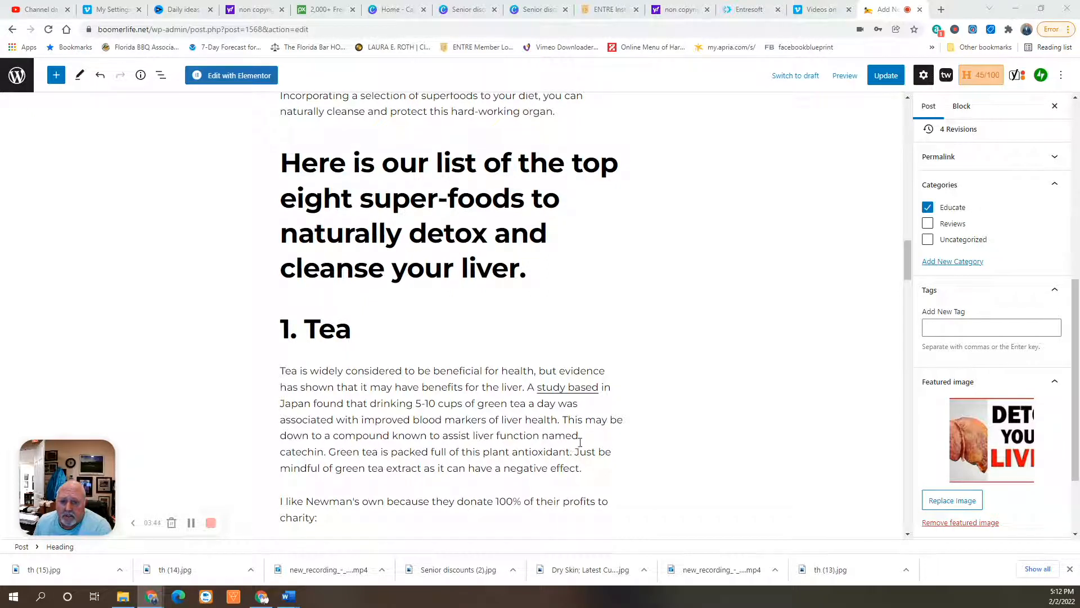
mouse_move(426, 454)
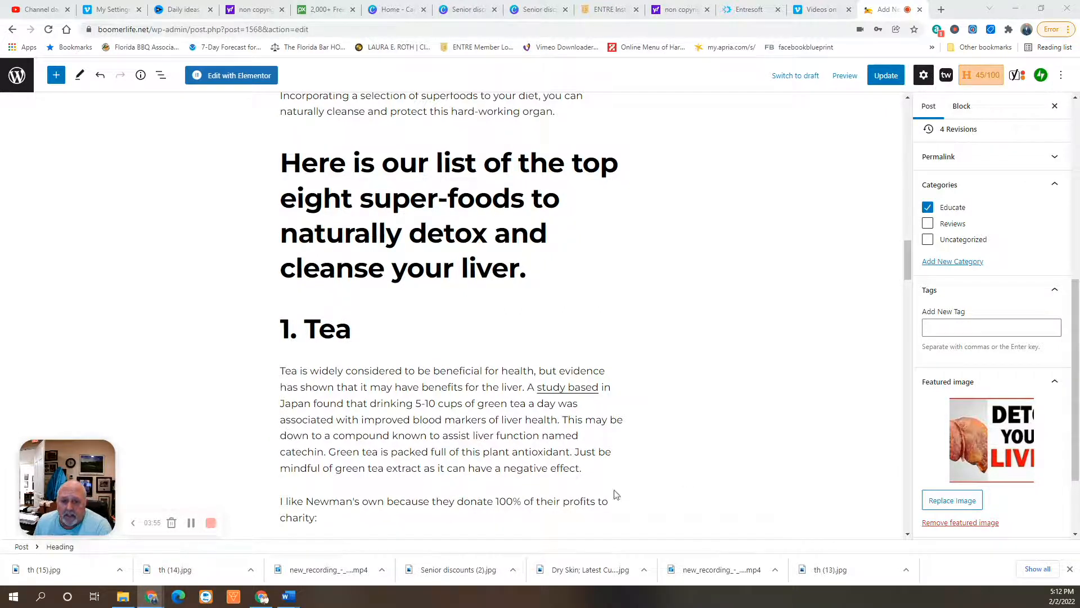
mouse_move(767, 428)
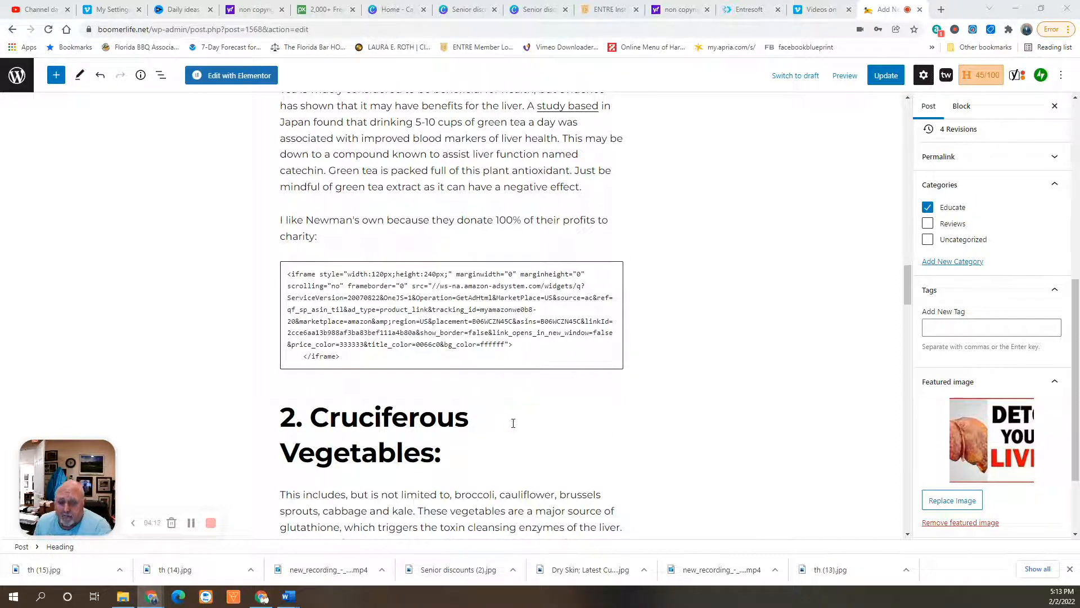
Scroll down to read the Cruciferous Vegetables entry and the 3. Turmeric section.
scroll("down", 3)
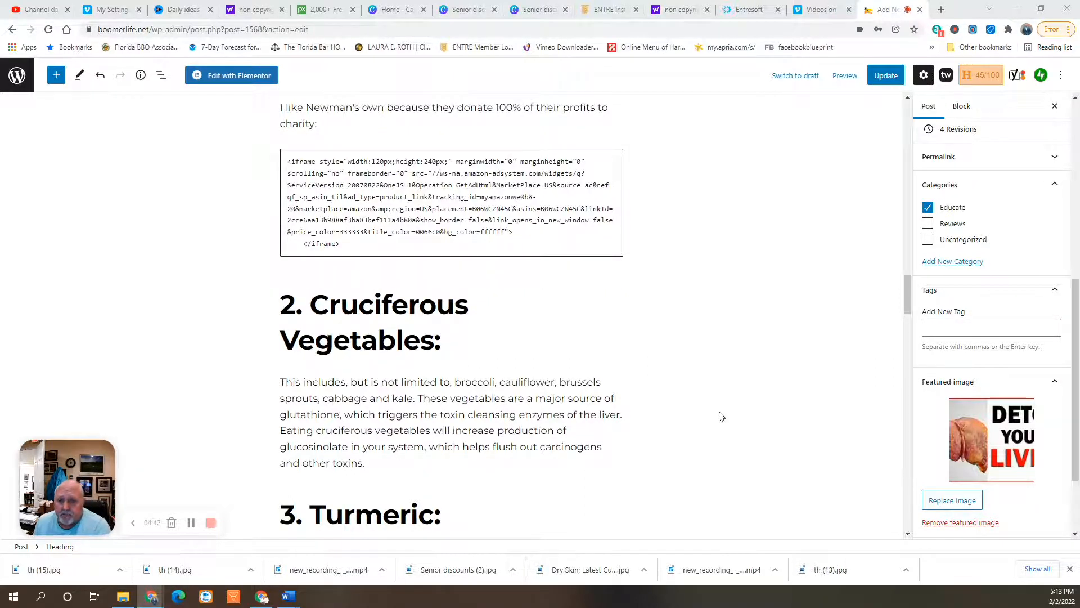
scroll("down", 3)
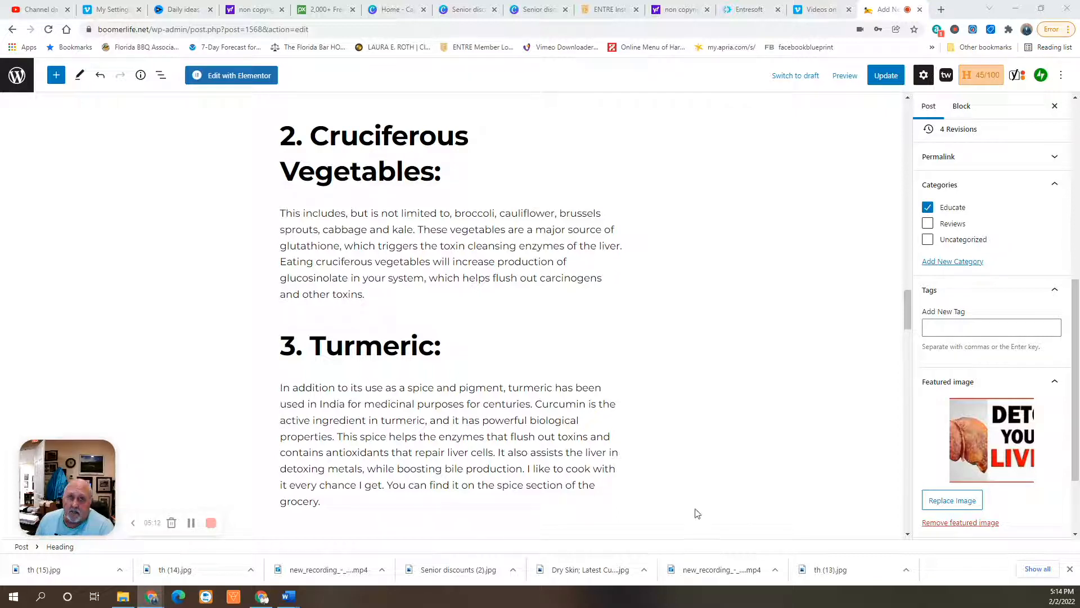
Scroll through the Citrus entry and its Amazon embed code to the 5. Beetroot and 6. Garlic sections.
scroll("down", 3)
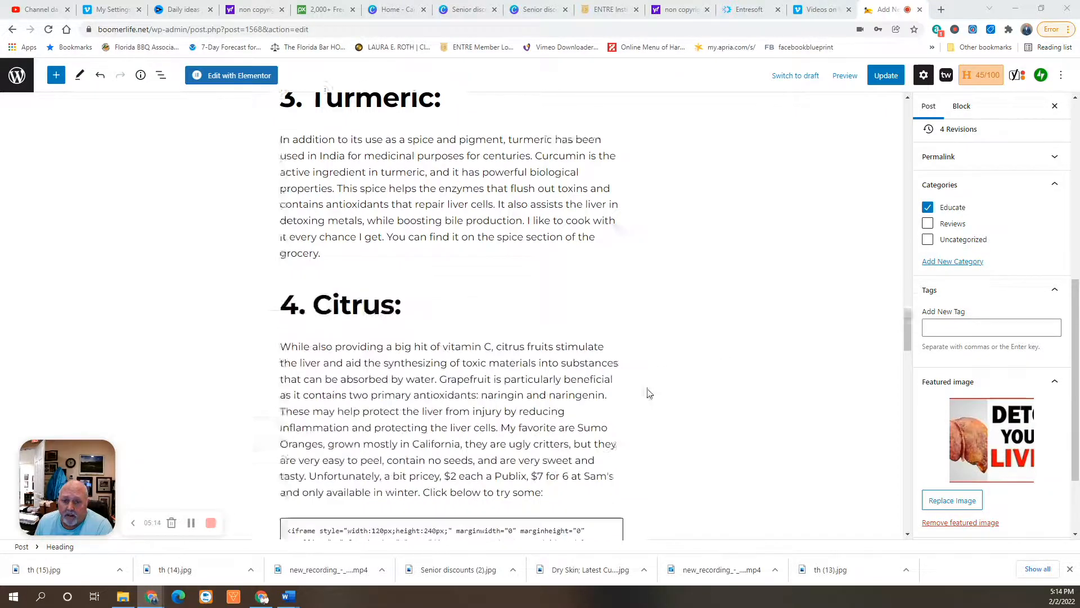
scroll("down", 3)
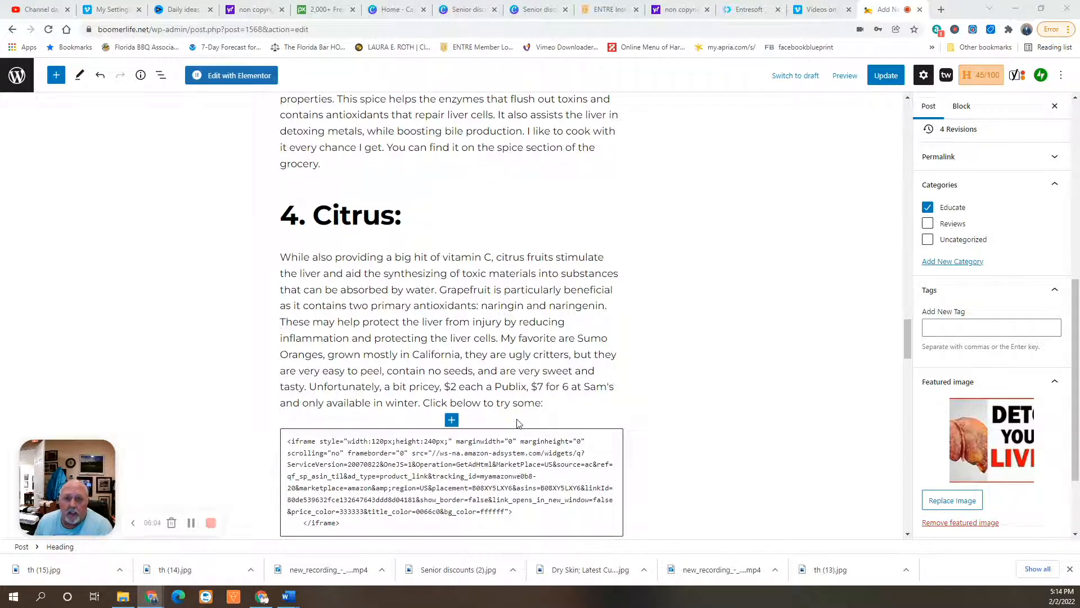
scroll("down", 3)
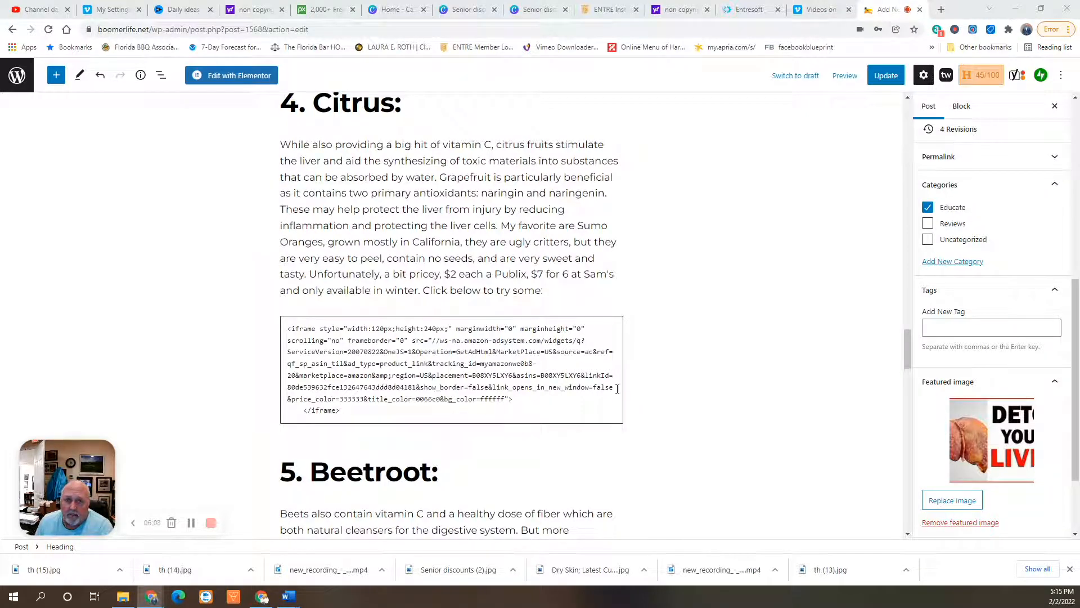
scroll("down", 3)
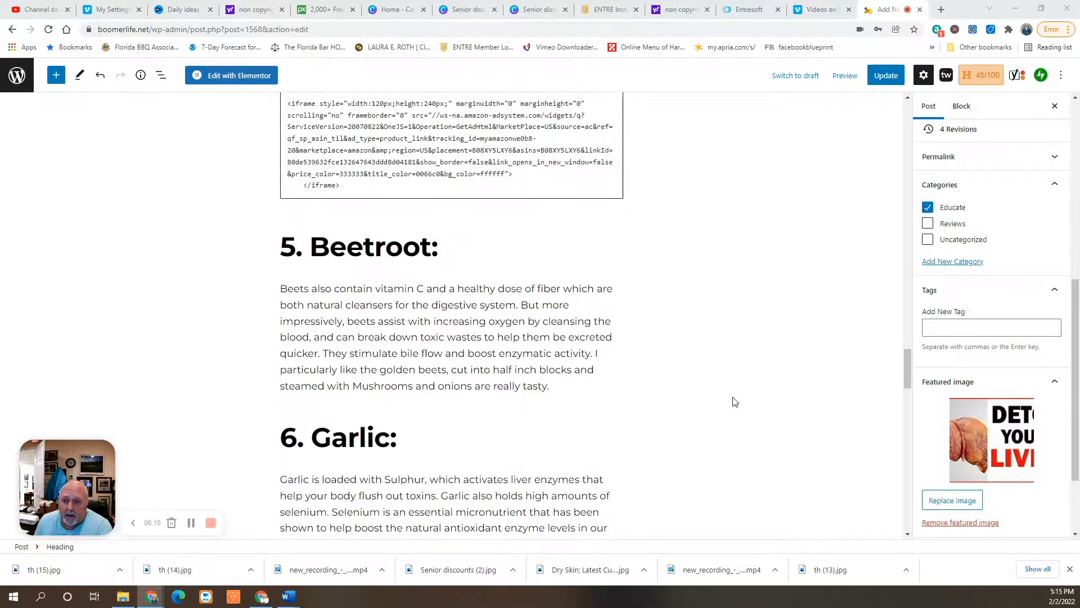
Scroll past the Garlic paragraph to the 7. Walnuts entry and its Amazon embed block.
scroll("down", 3)
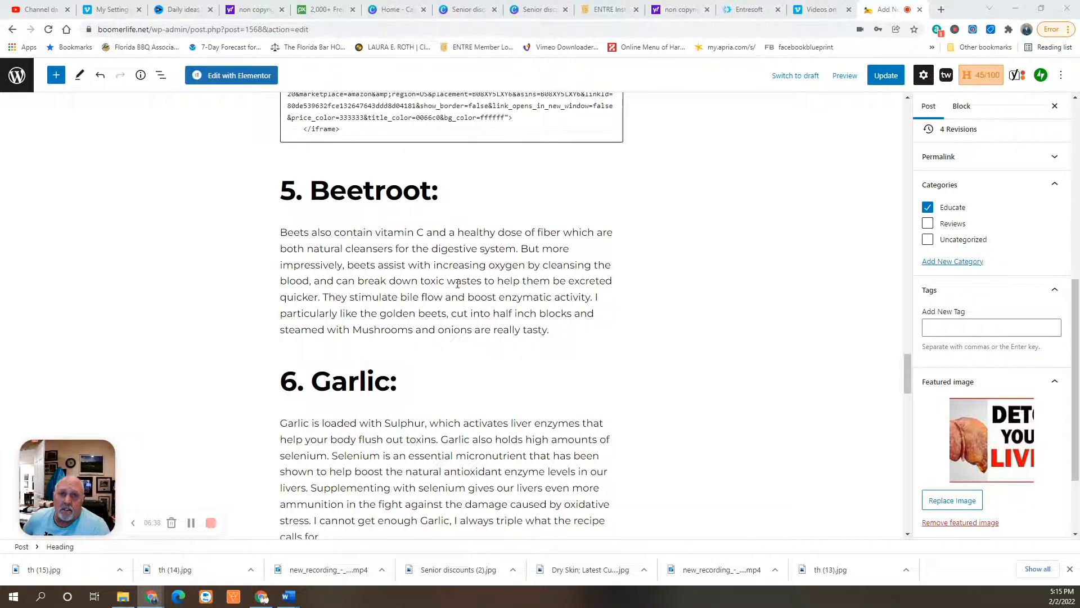
scroll("down", 3)
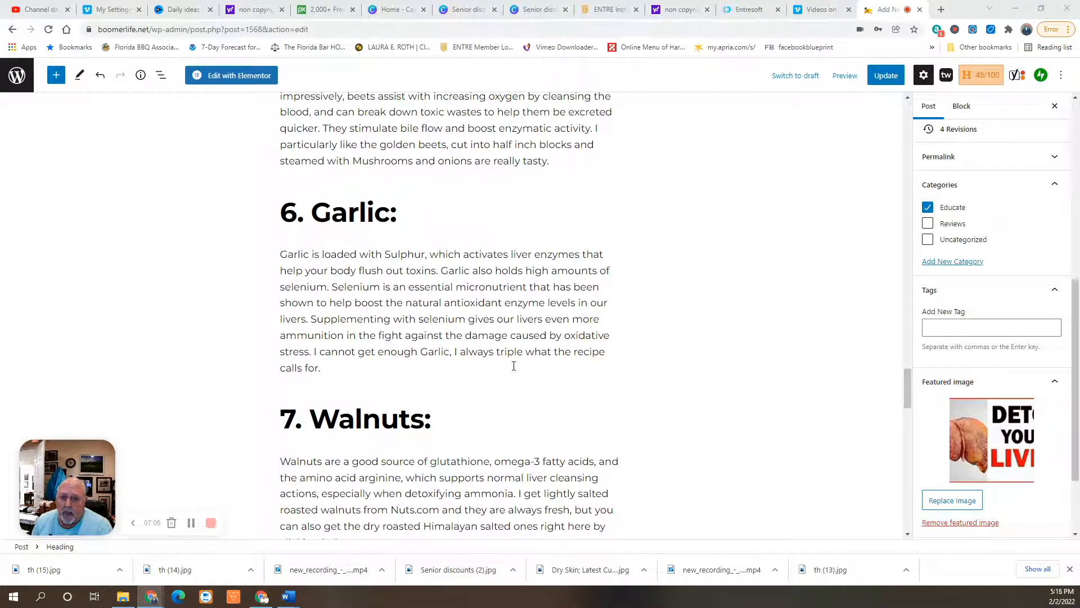
mouse_move(481, 383)
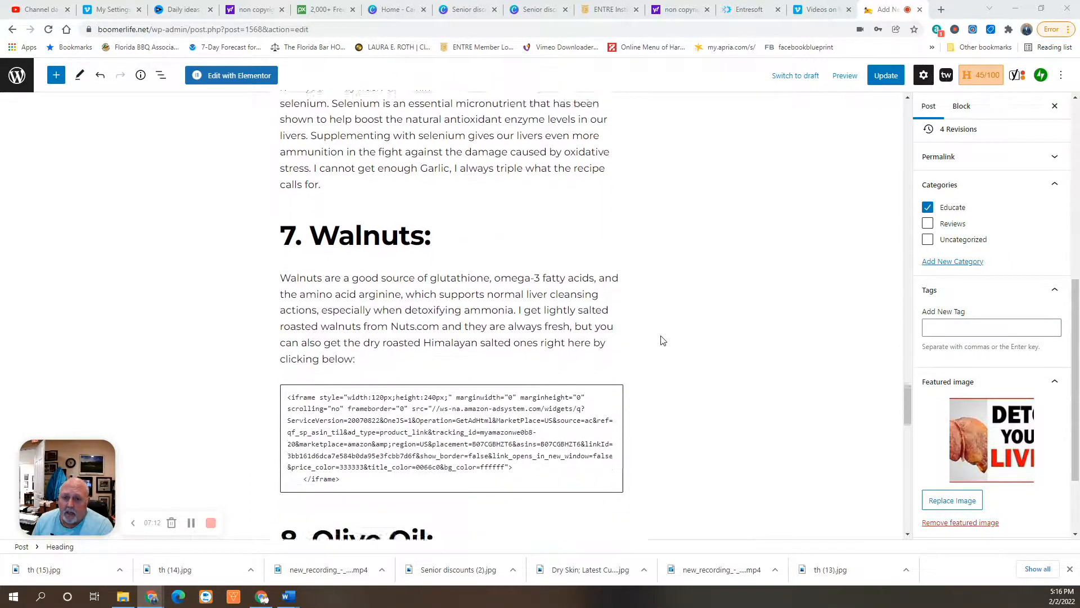
Scroll down to the 8. Olive Oil entry, its Amazon embed code and the closing sign-off paragraphs.
scroll("down", 3)
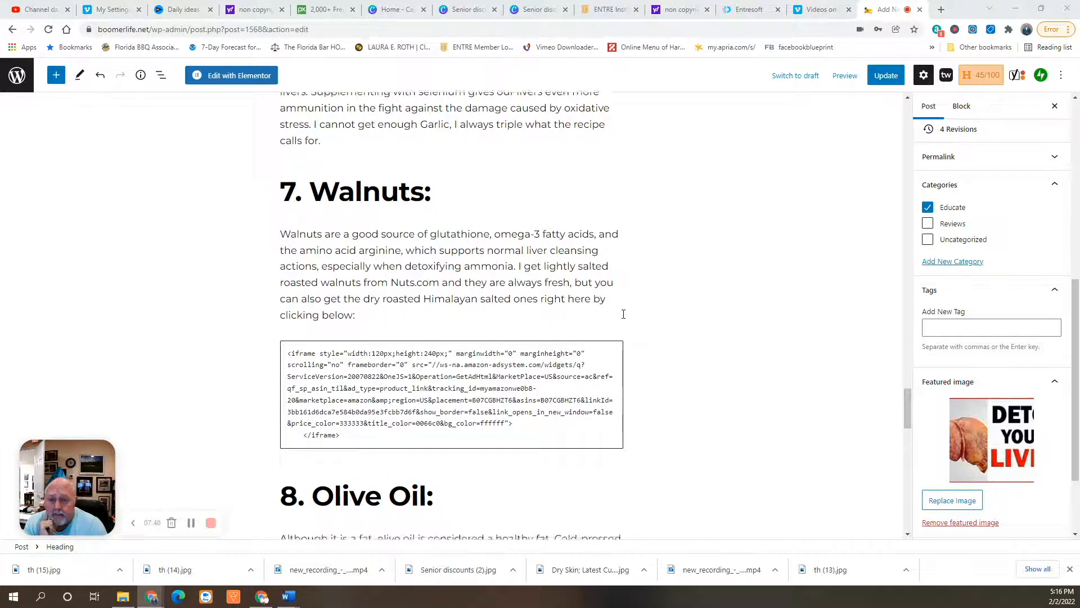
scroll("down", 3)
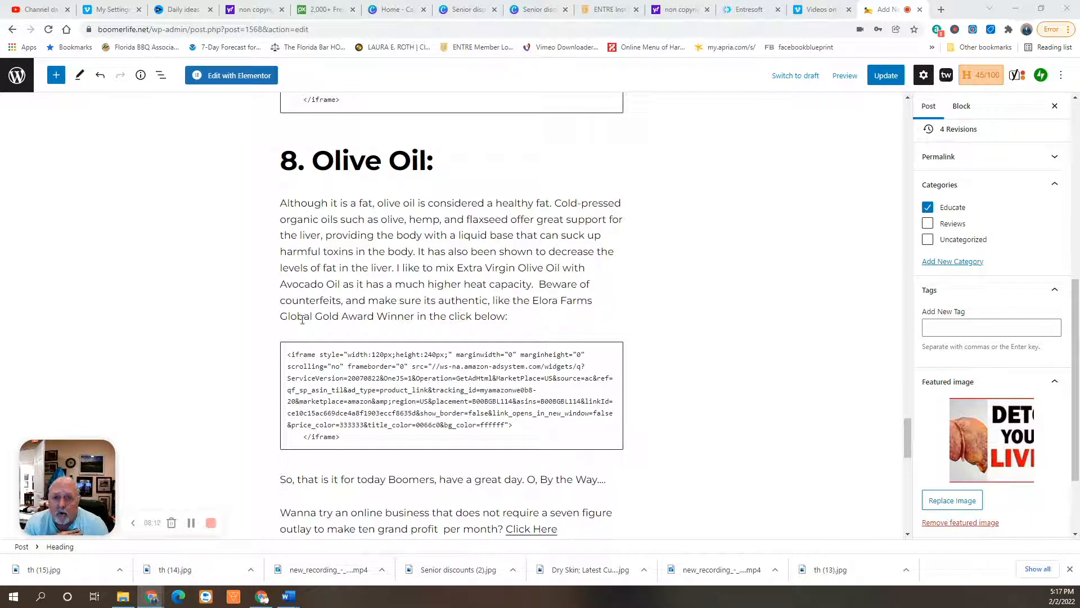
mouse_move(486, 330)
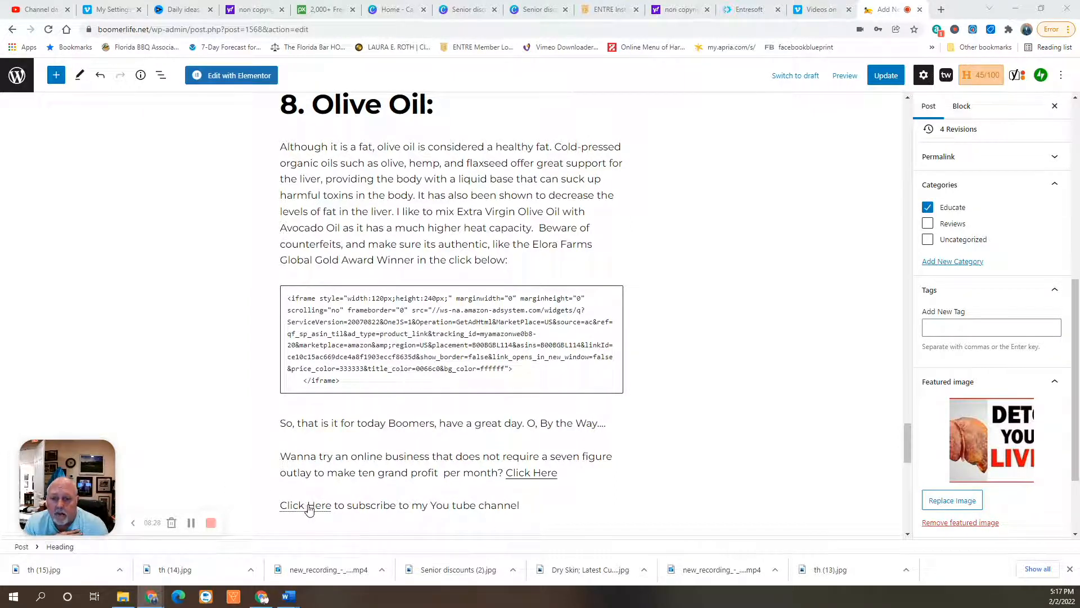
Scroll to the post's end showing the online-business offer and YouTube subscribe Click Here links.
scroll("down", 3)
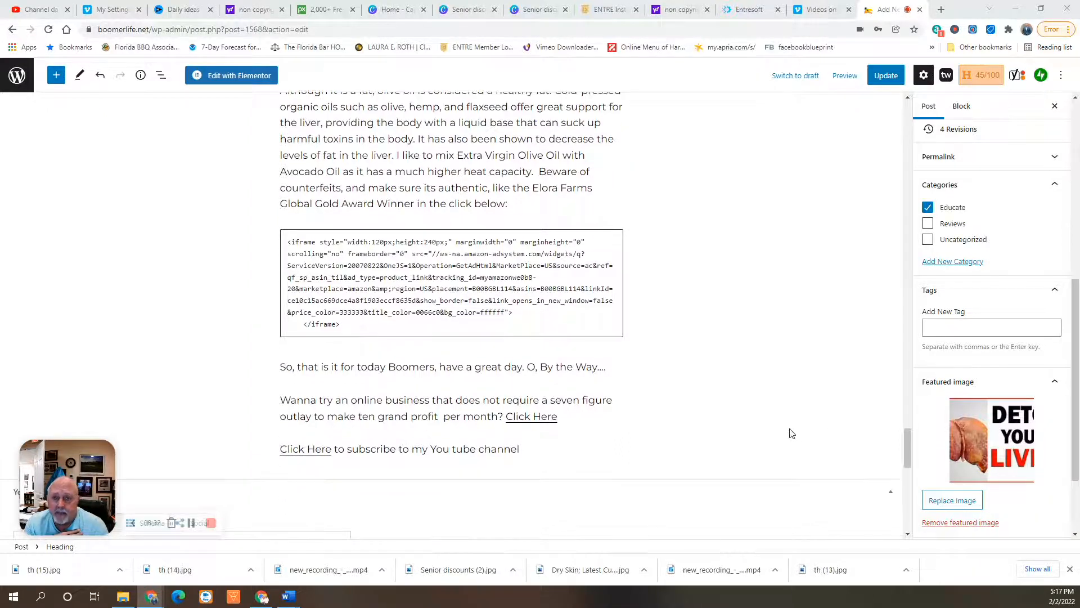